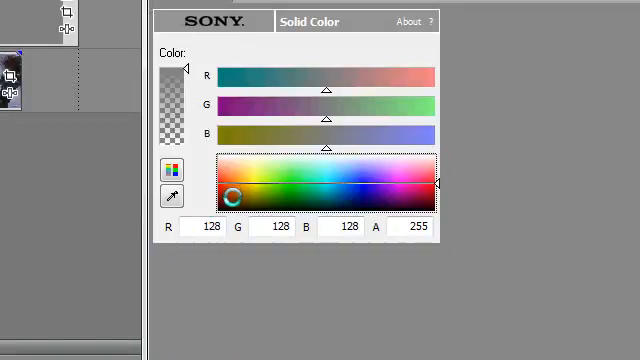
Step: Change the solid colour generator from neutral grey to a dark red shade
left_click(237, 205)
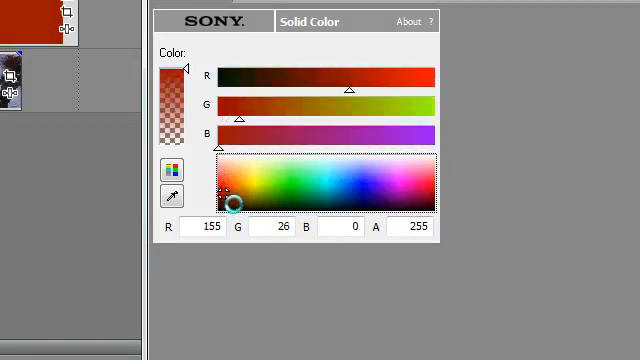
left_click_drag(235, 205, 253, 200)
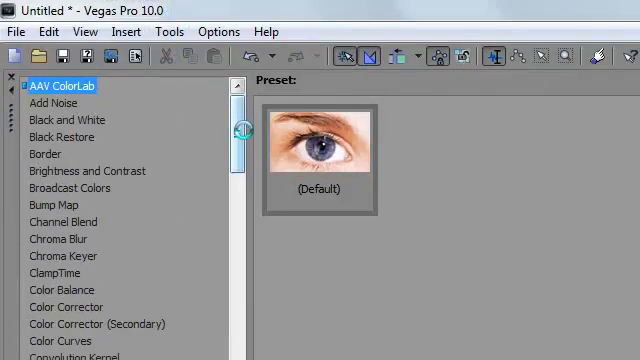
Step: Cut the solid to a centred Cookie Cutter circle with Size 0.150
scroll("down", 3)
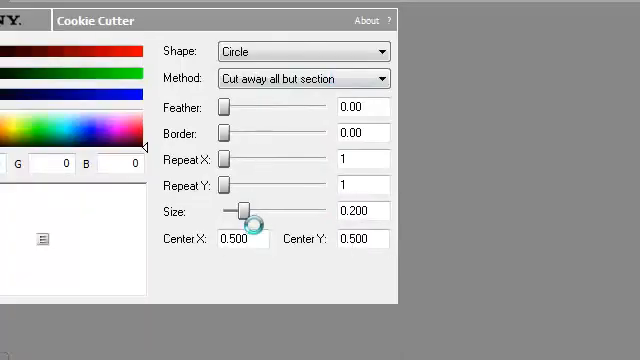
left_click_drag(240, 211, 226, 211)
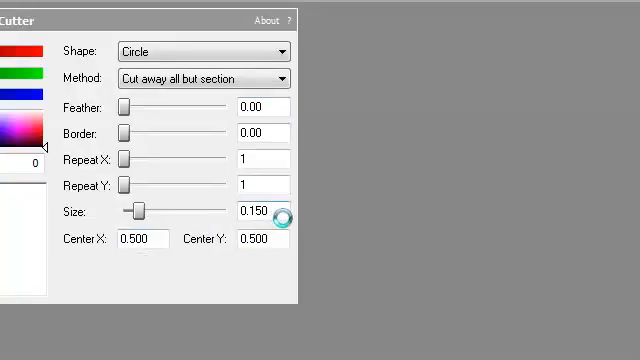
left_click(432, 205)
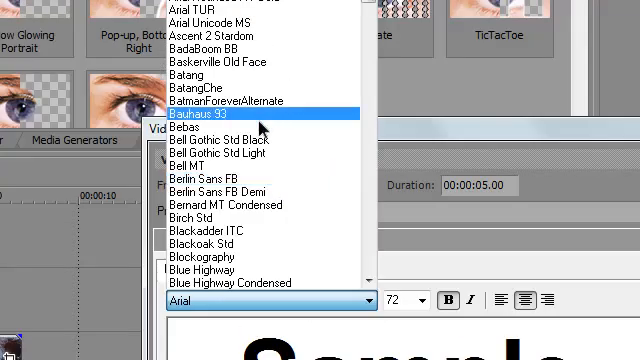
Step: Browse the font list for the JCRFT title text
scroll("down", 3)
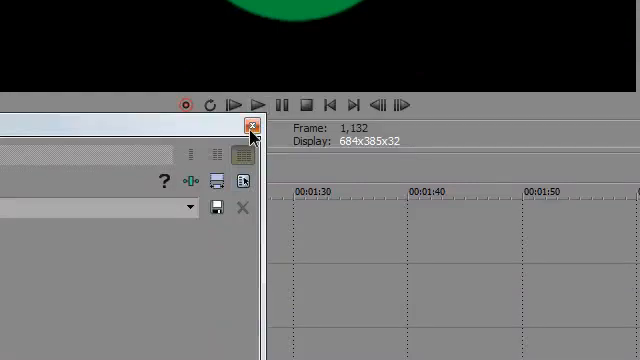
Step: Close the generator window, check the logo at Best (Full) quality, then return to Draft Half
left_click(249, 126)
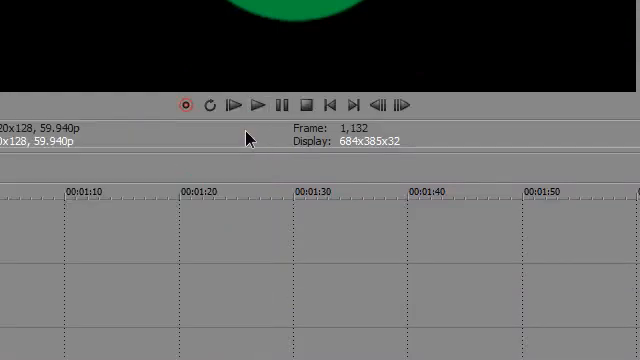
left_click(185, 82)
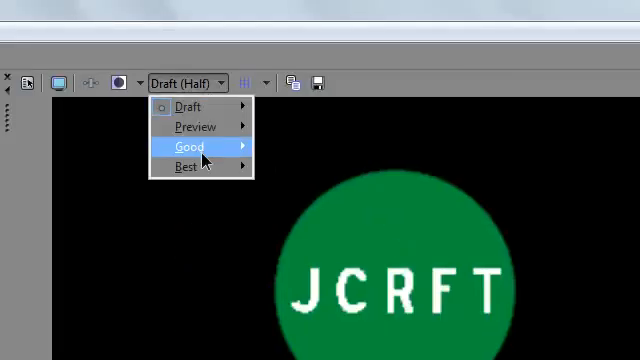
left_click(185, 166)
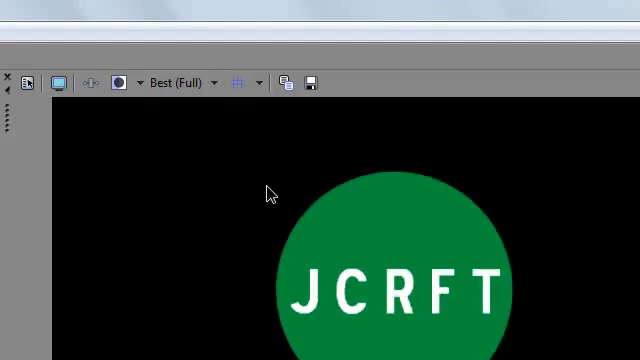
mouse_move(295, 157)
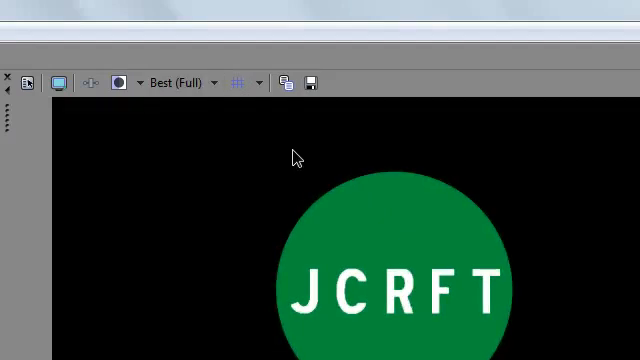
left_click(311, 83)
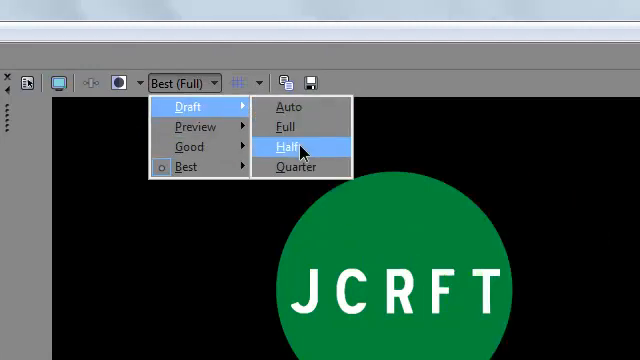
left_click(295, 147)
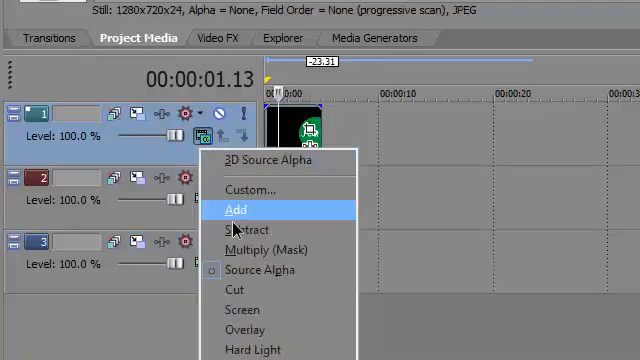
Step: Try compositing modes on track 1, settling on Hard Light
left_click(240, 211)
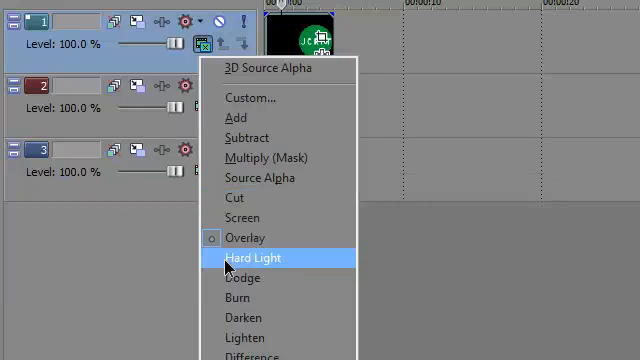
left_click(248, 258)
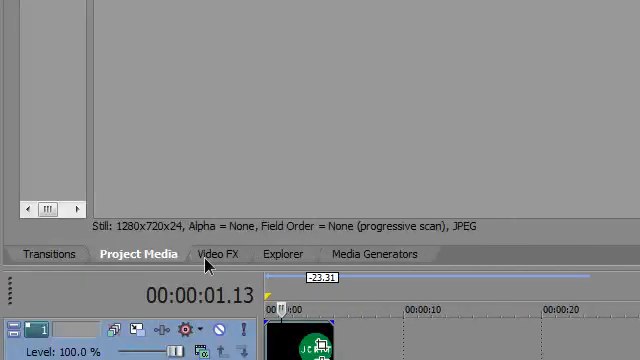
left_click(218, 253)
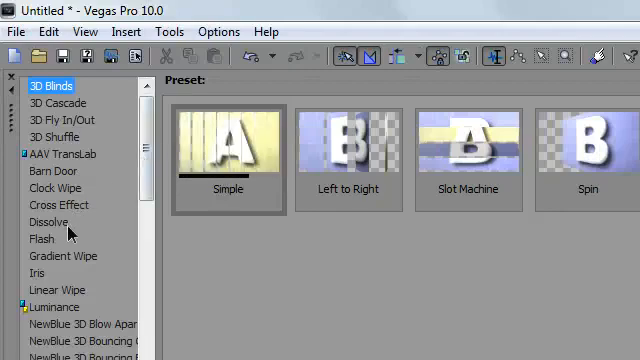
Step: Show the Cross Effect transition presets such as Cross Zoom and Cross Blur
left_click(57, 204)
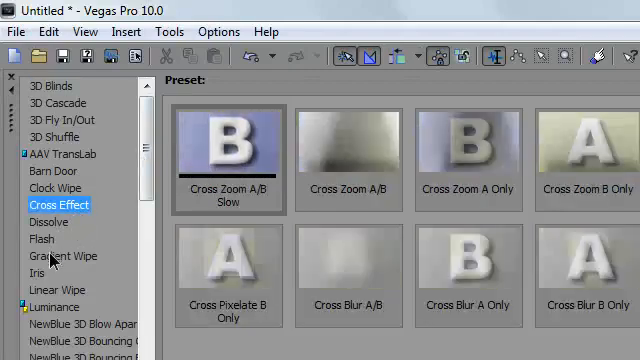